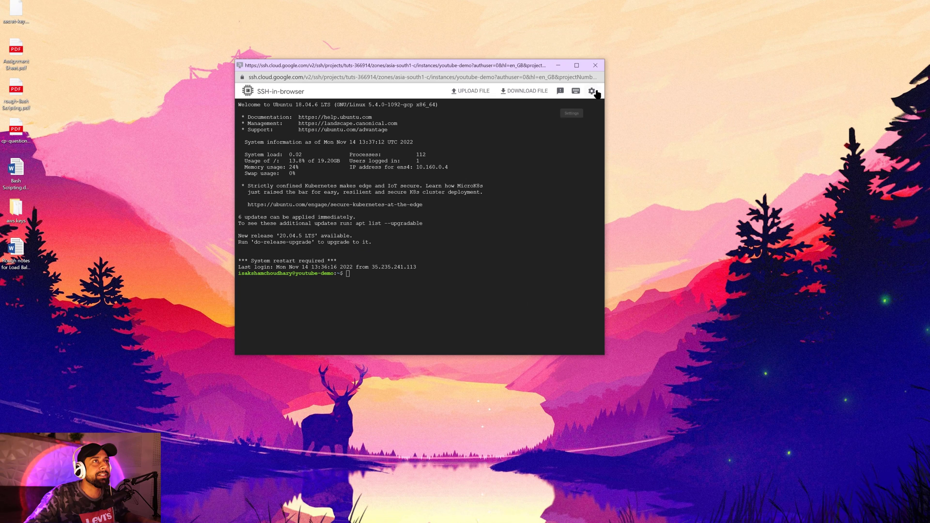
Step: Choose a larger terminal font size from the settings gear's Font options
click(592, 91)
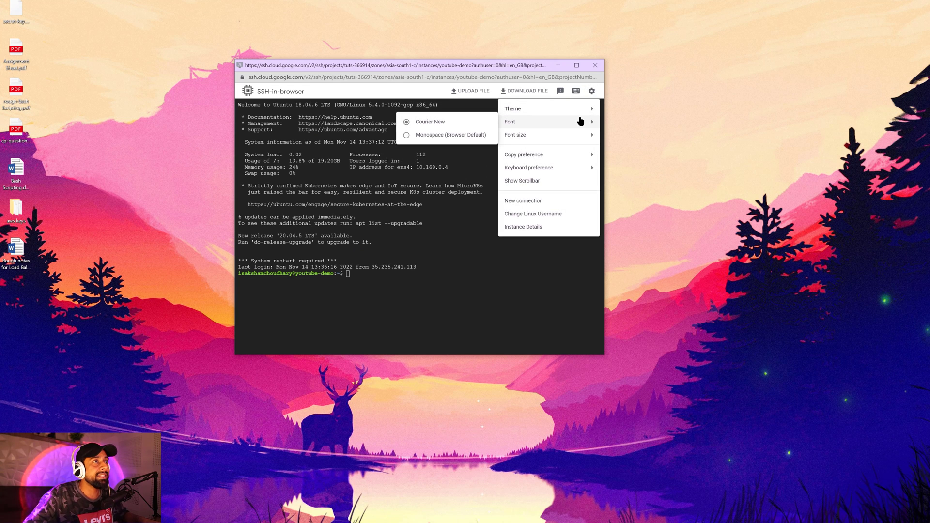
click(515, 134)
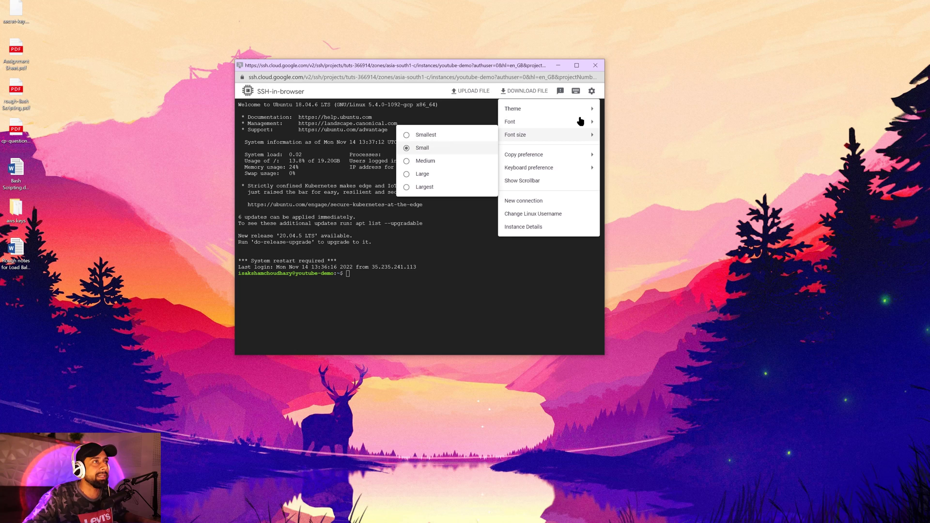
click(422, 173)
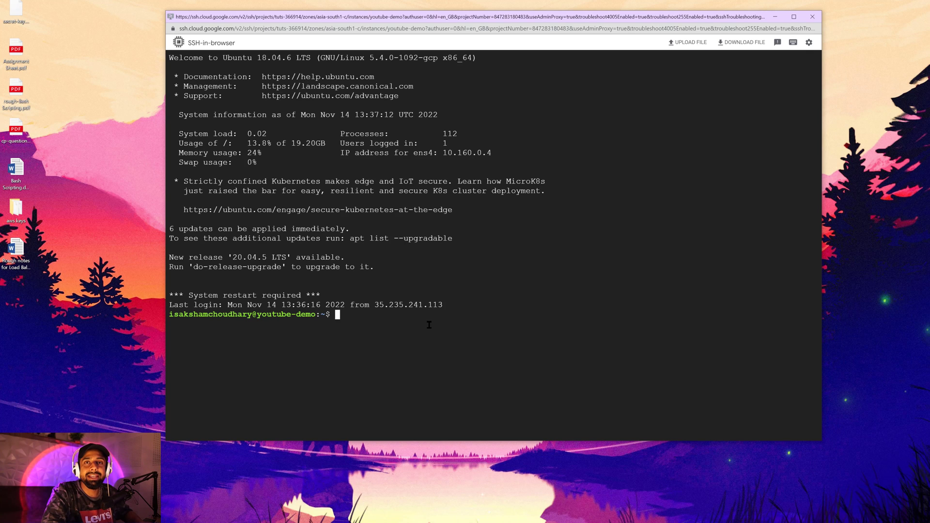
Step: Become root with 'sudo su' and refresh package lists with 'apt update'
text(sudo su)
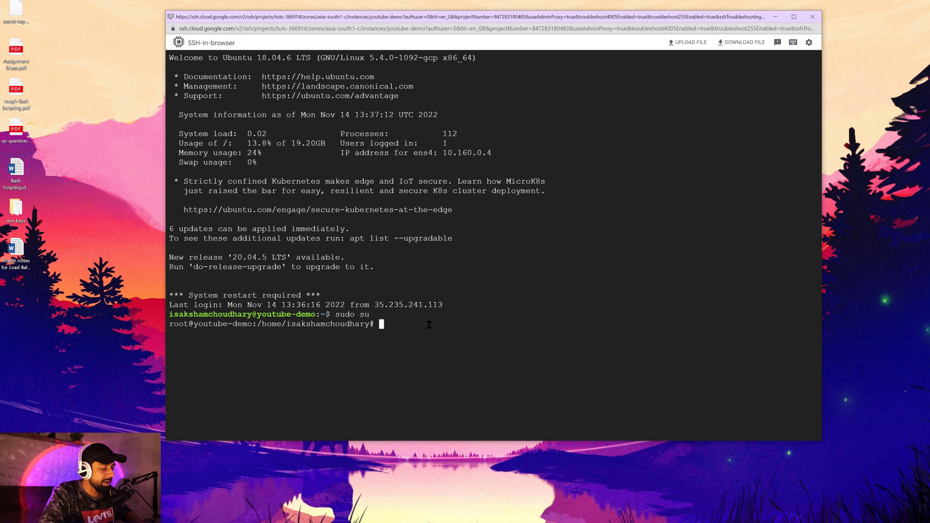
text(apt)
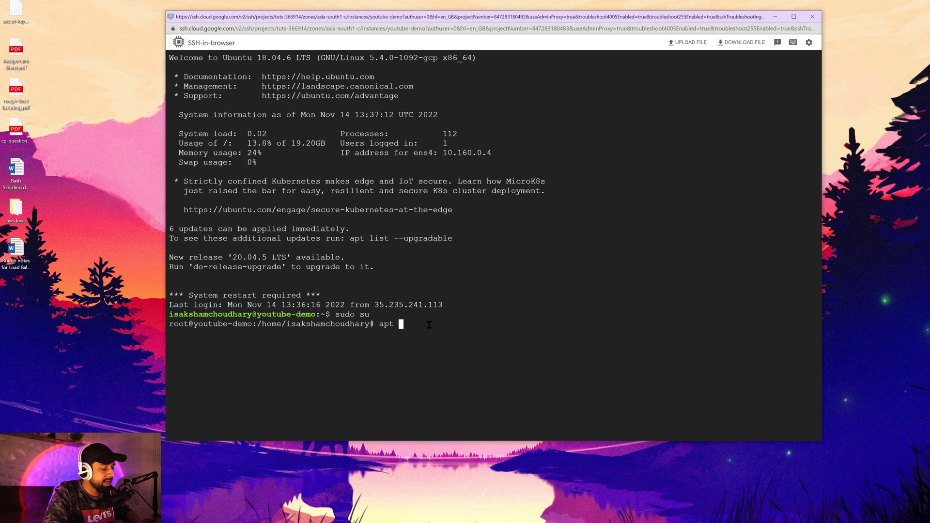
text(update)
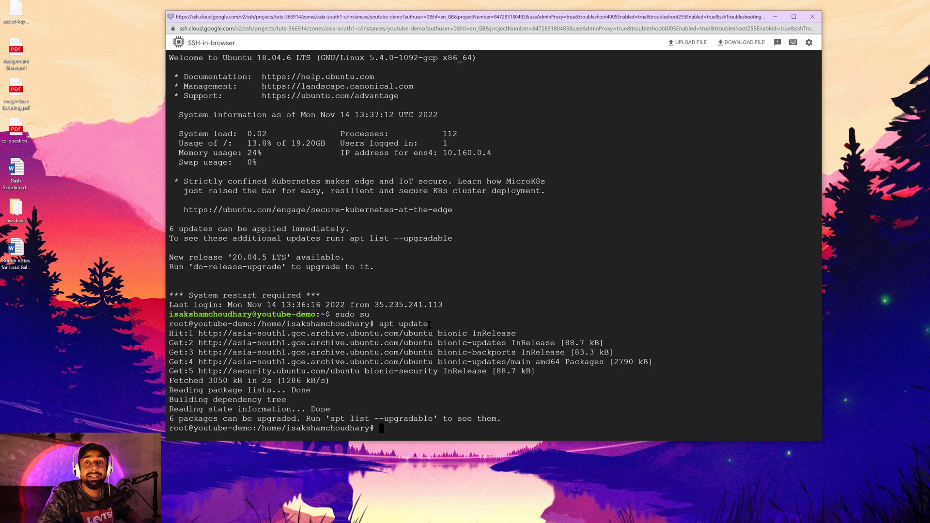
text(apt)
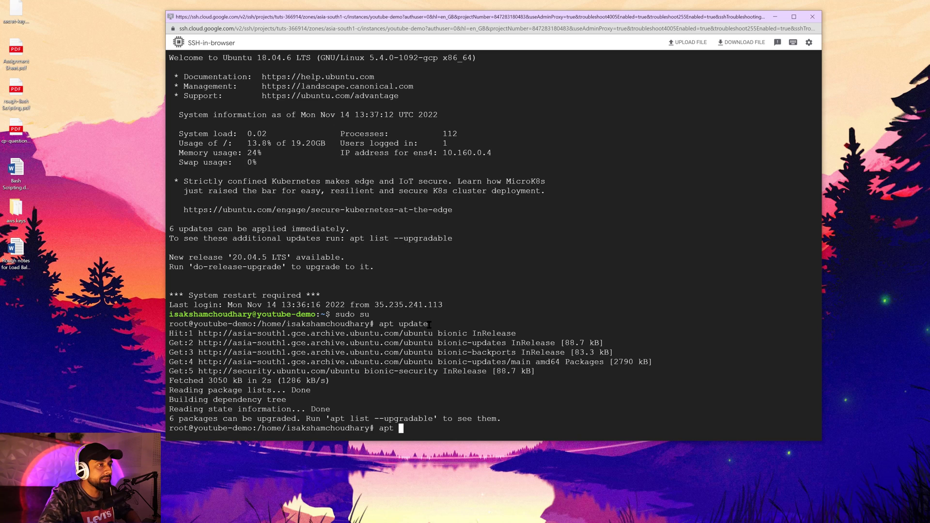
Step: Run 'apt upgrade' and answer Y to install the pending package upgrades
text(upgrade)
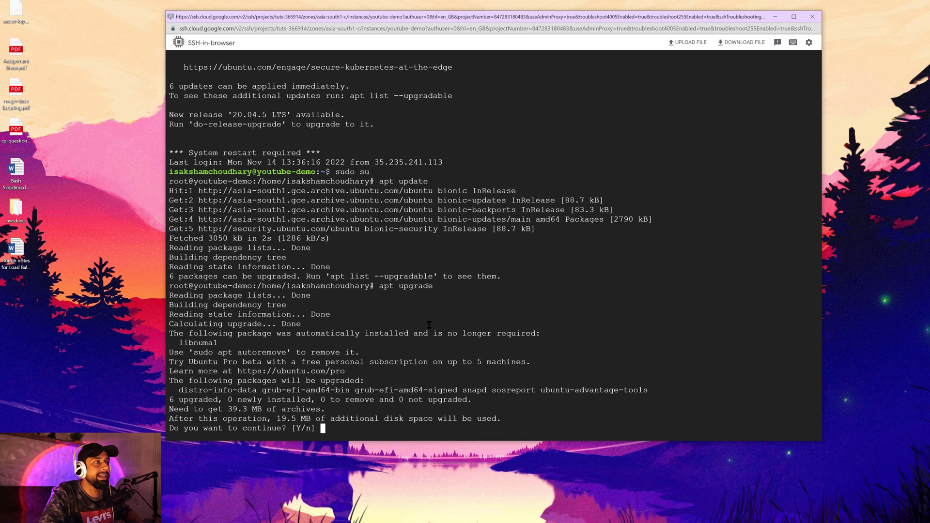
text(Y)
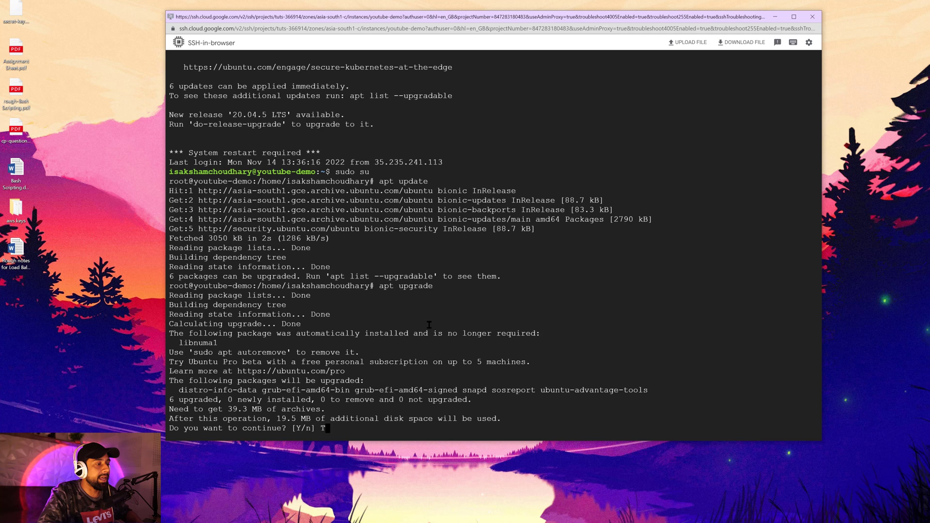
text(Y)
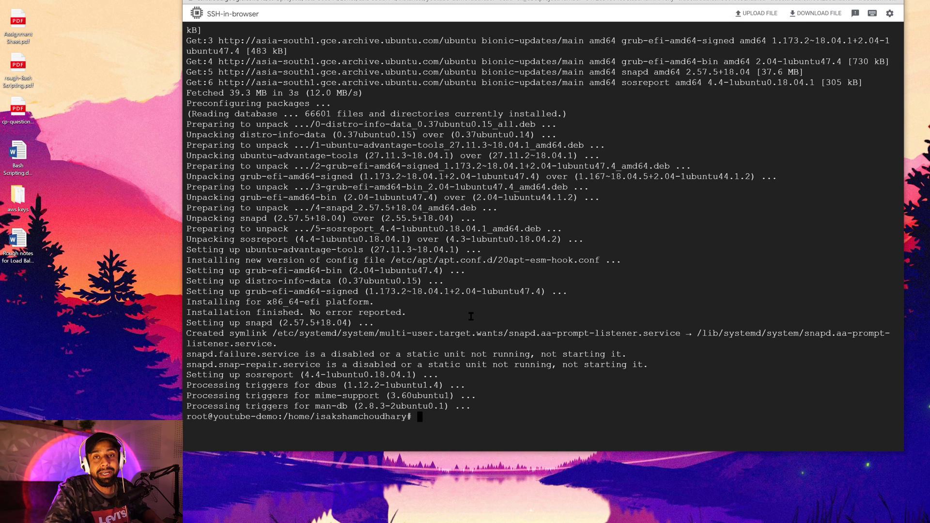
Step: Run 'apt install apache2' and answer Y to install Apache2 with its dependencies
text(apt)
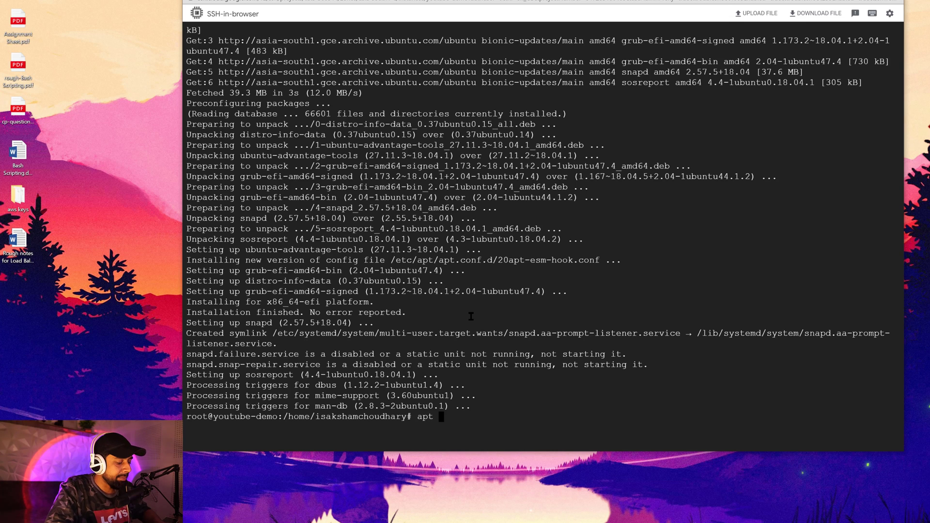
text(in)
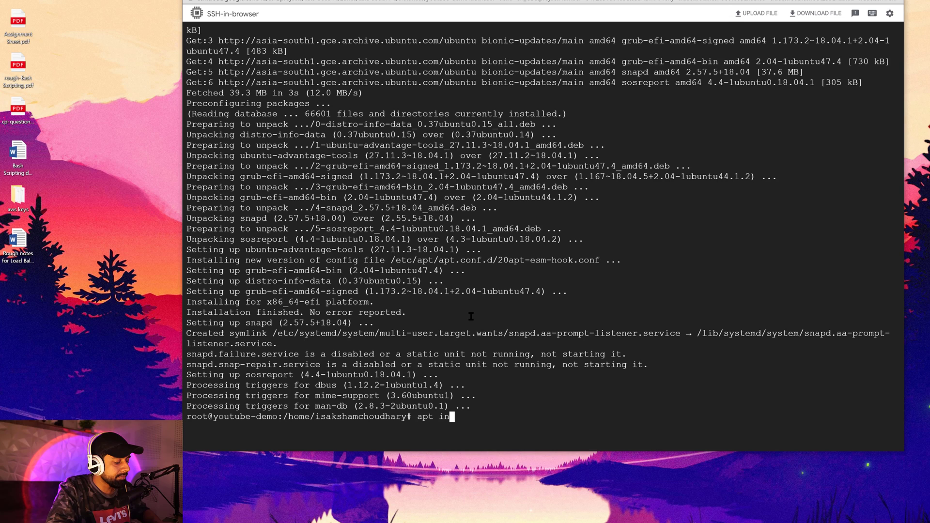
text(stall)
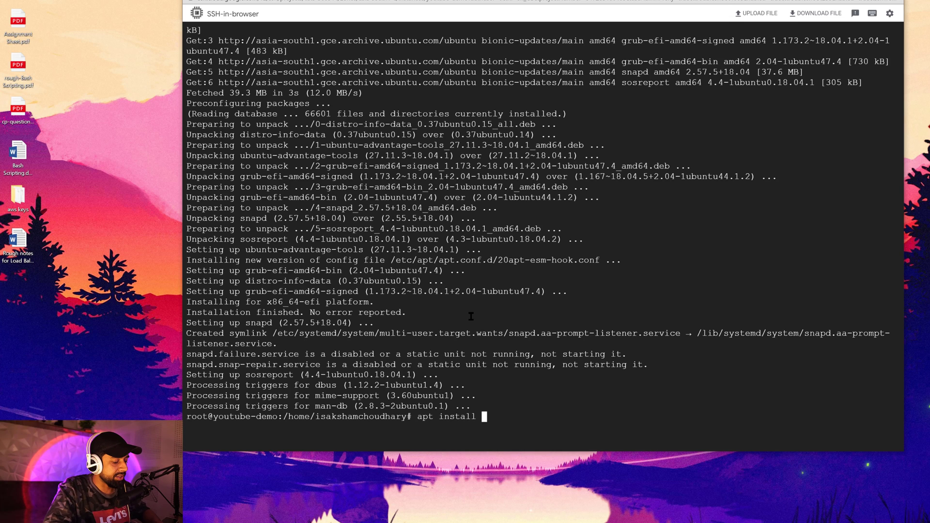
text(apache2)
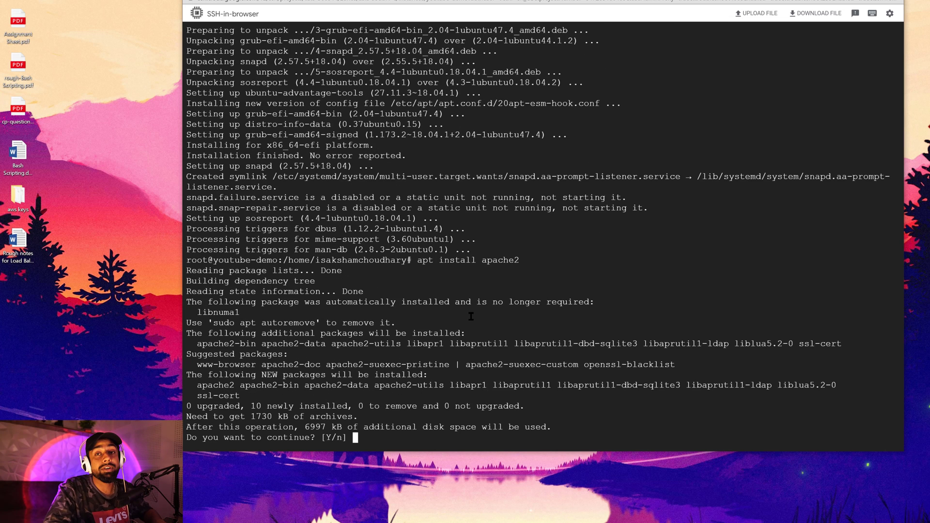
text(T)
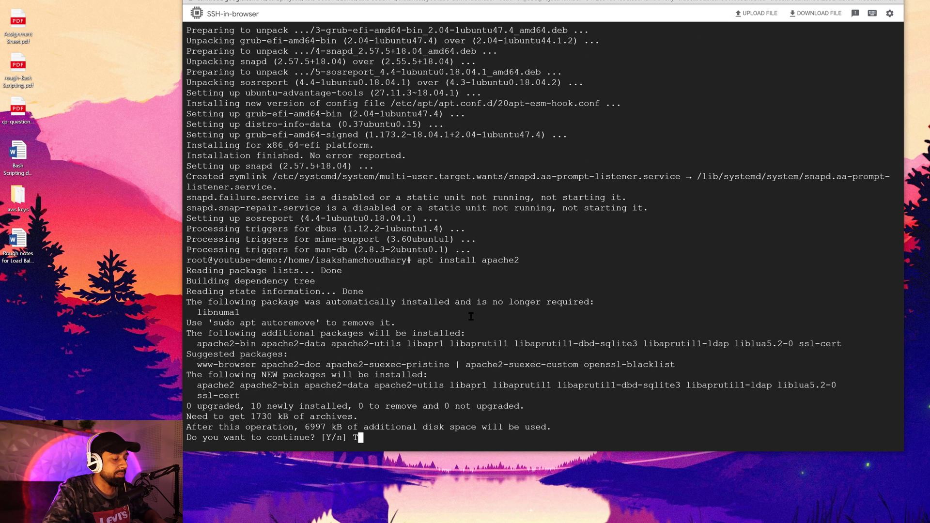
text(Y)
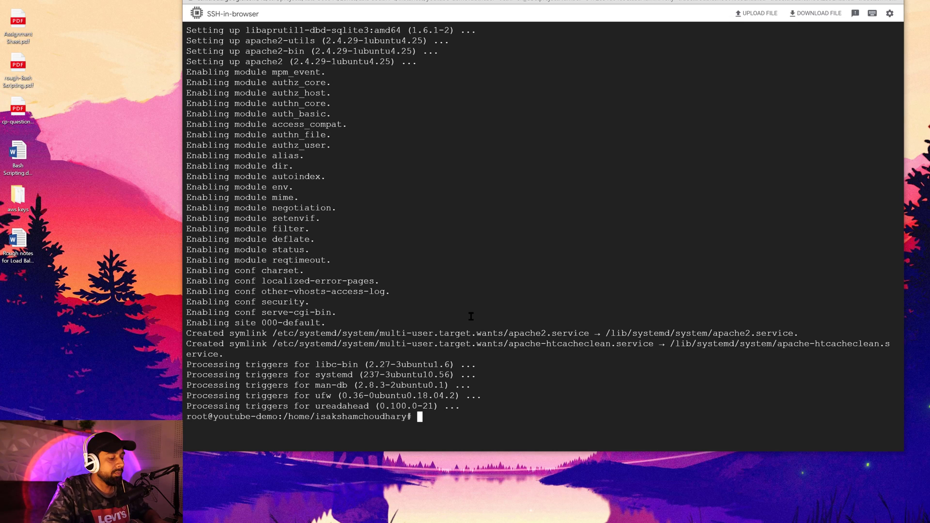
Step: Enter 'service apache2 start' at the root prompt to start the web server
text(serv)
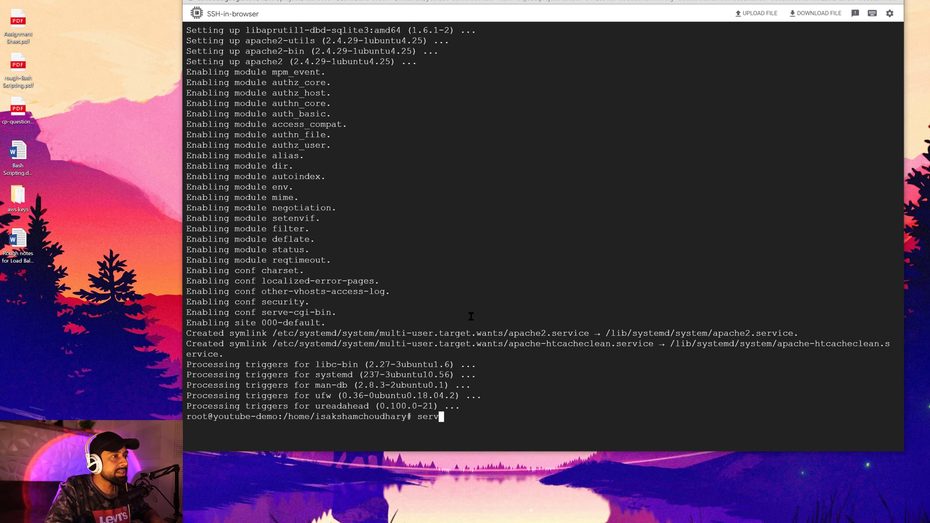
text(ice)
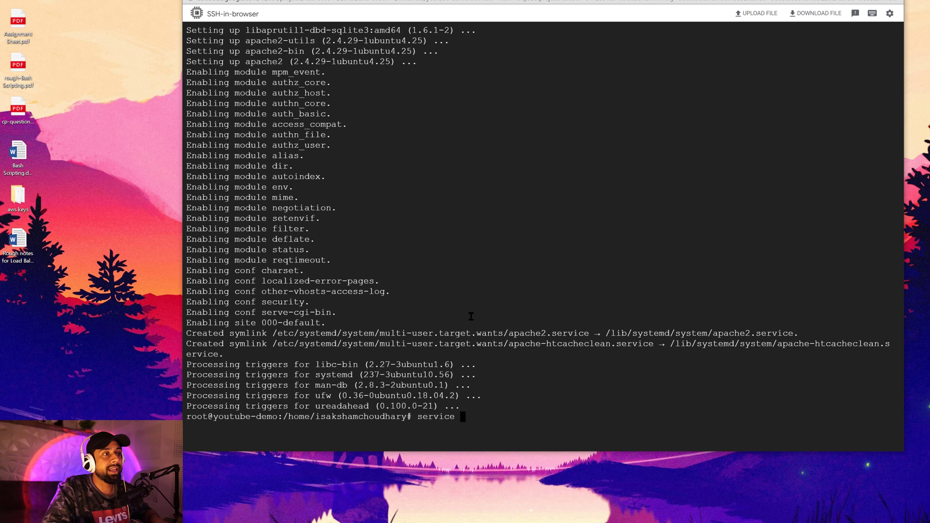
text(apache2)
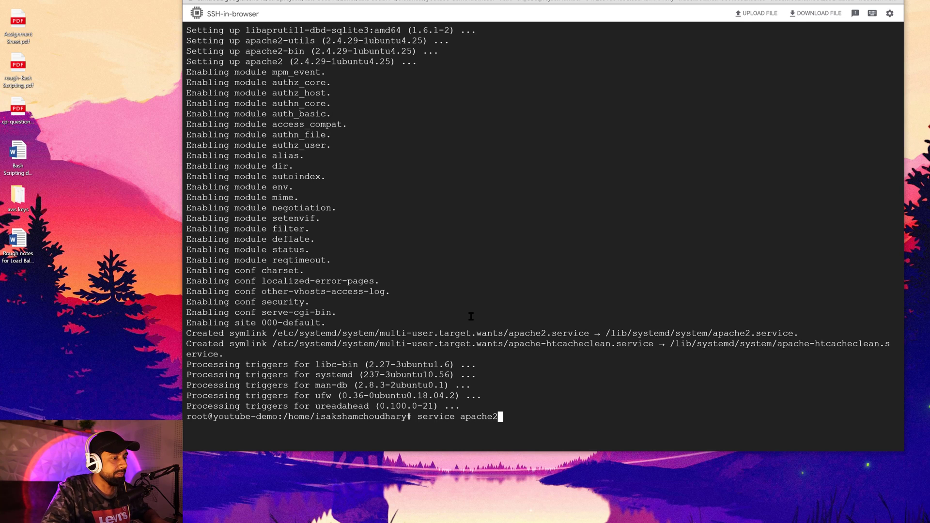
text(start)
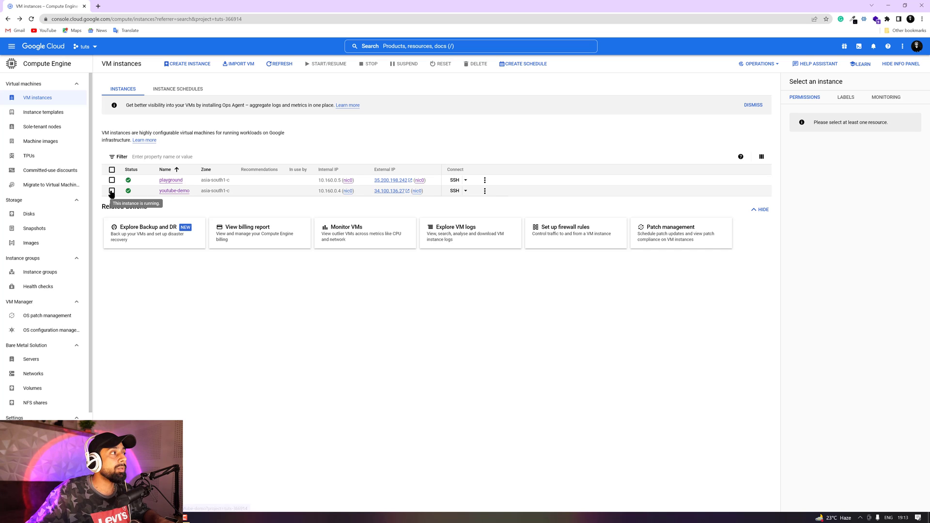
Step: Select the youtube-demo instance, show its Permissions panel, and right-click its External IP link
click(113, 191)
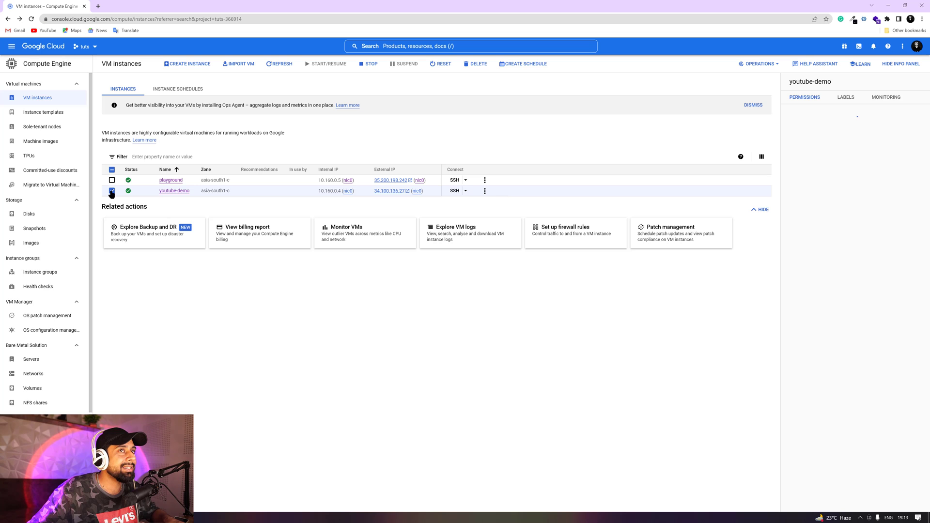
click(113, 191)
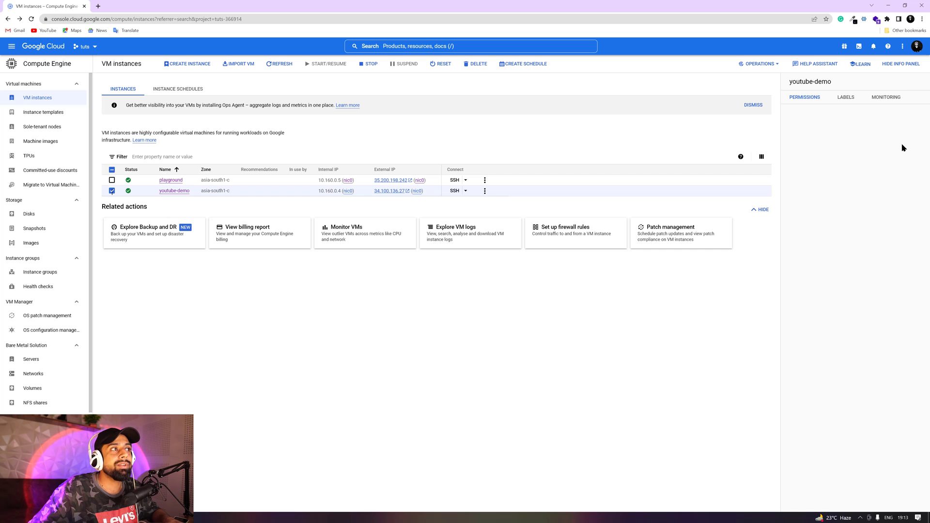
click(804, 97)
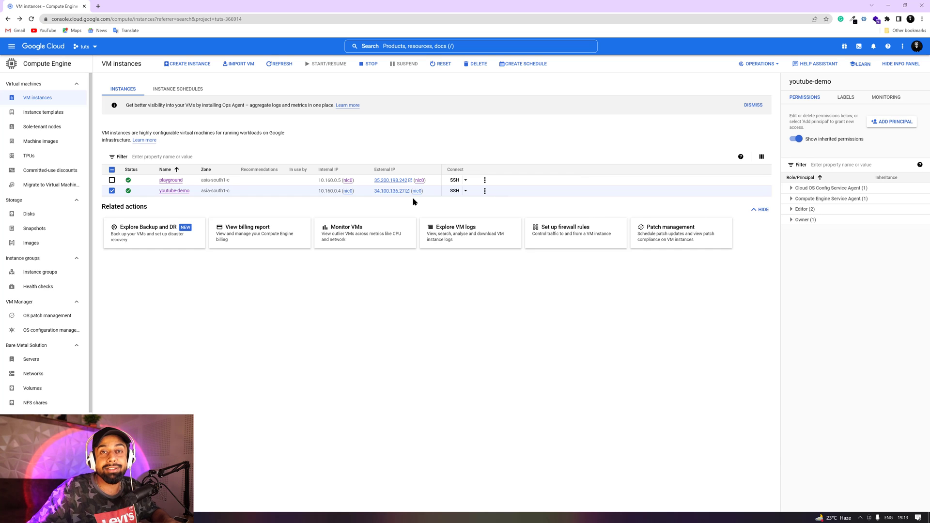
mouse_move(384, 193)
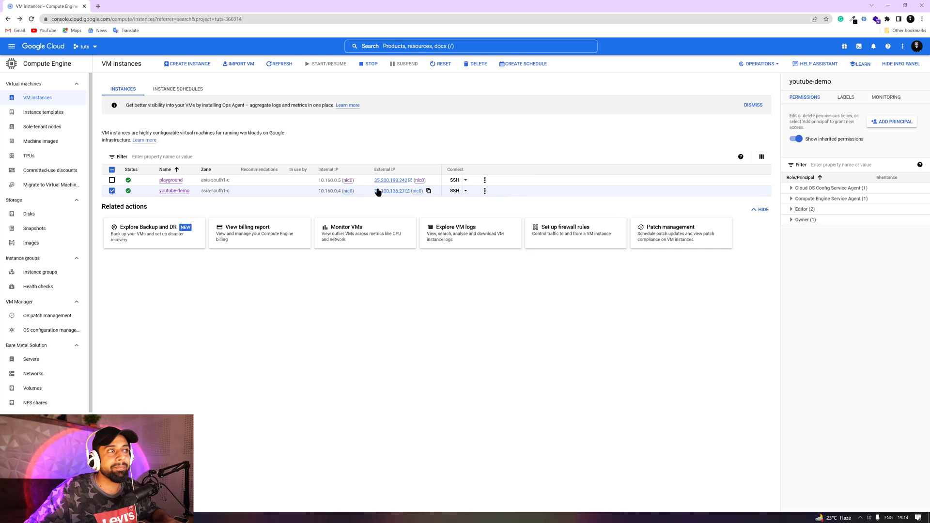
right_click(395, 191)
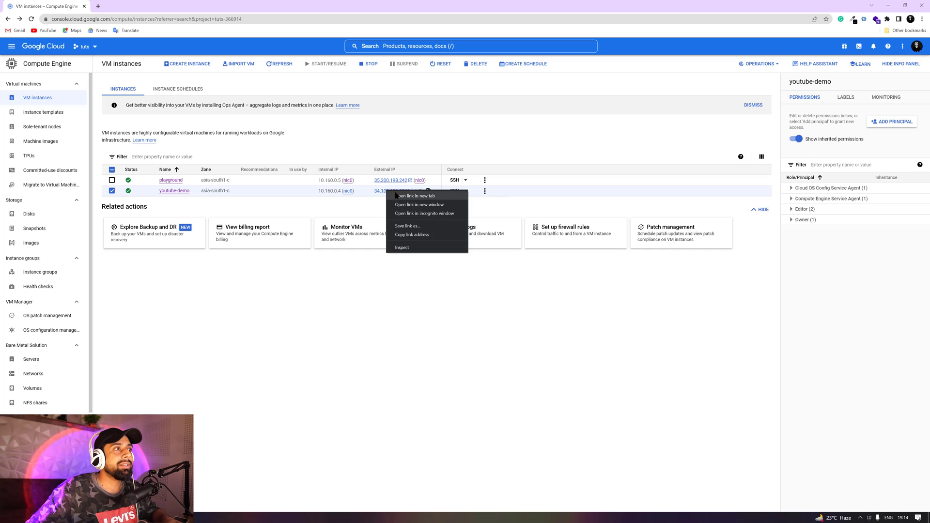
Step: Load the external IP in a new tab showing the Apache2 Ubuntu Default Page and copy the IP
click(415, 196)
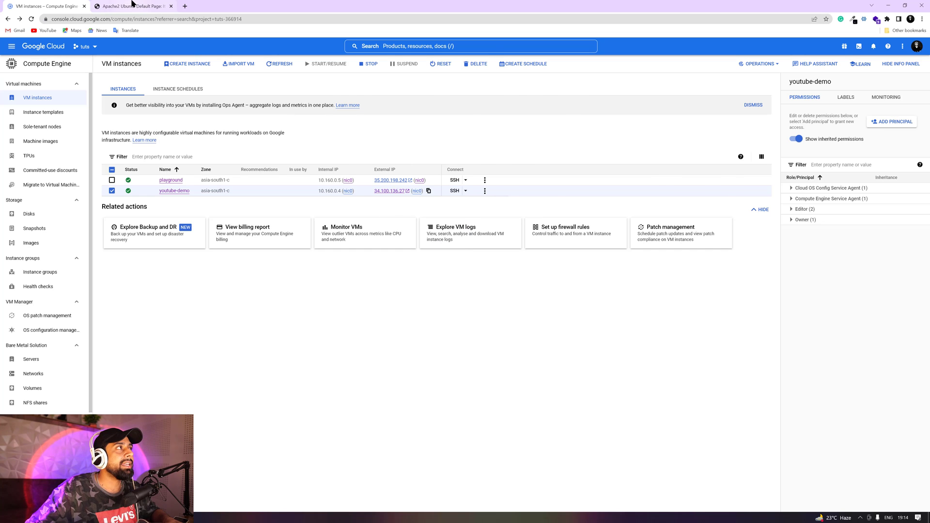
click(133, 6)
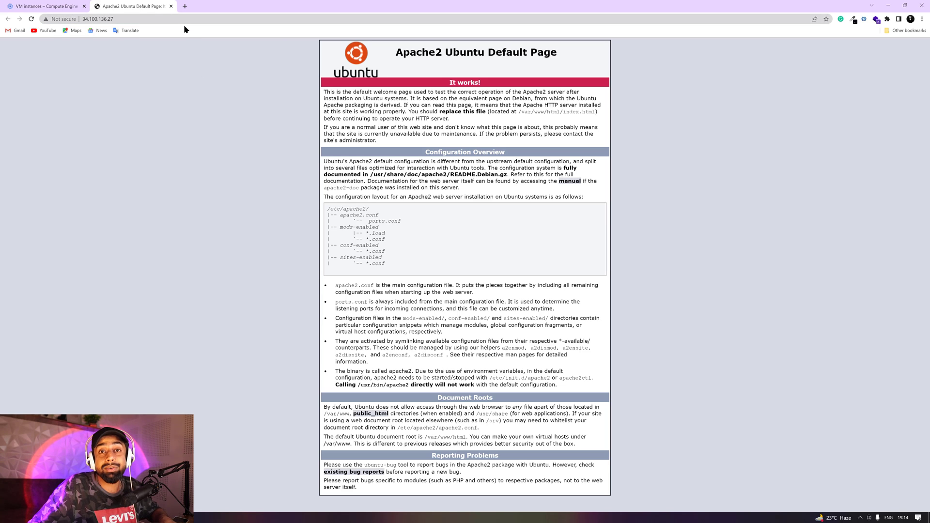
click(98, 18)
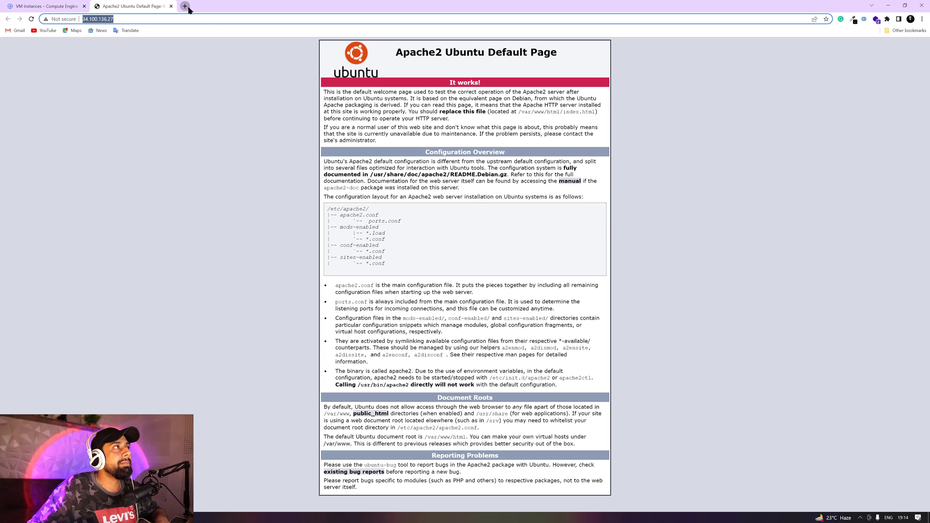
click(187, 6)
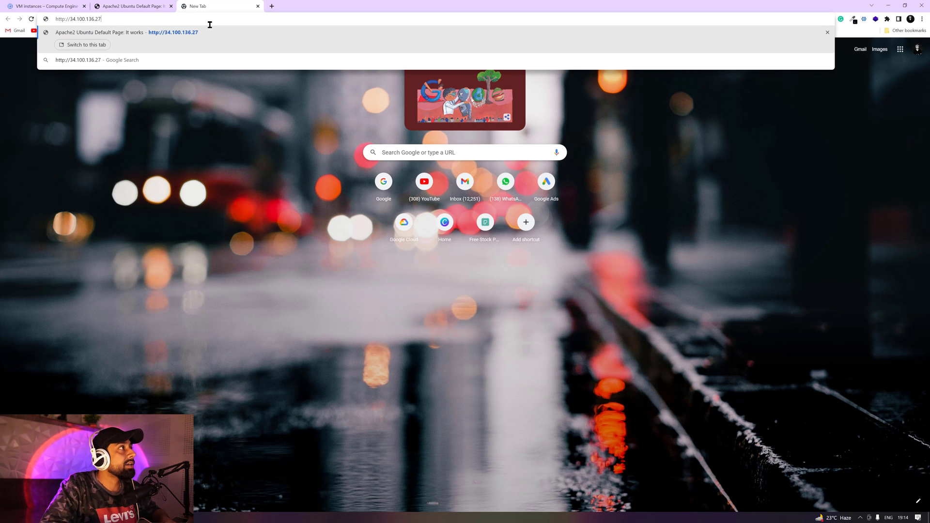
text(:80)
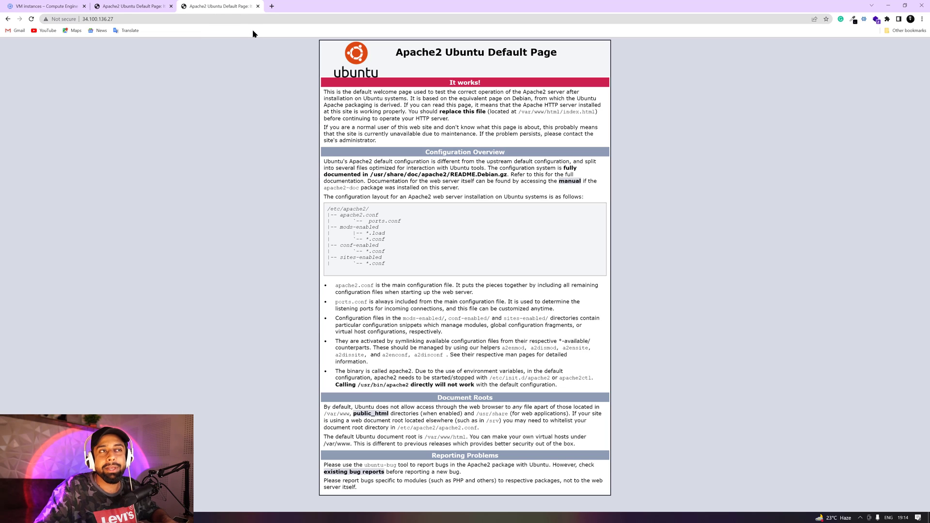
click(258, 6)
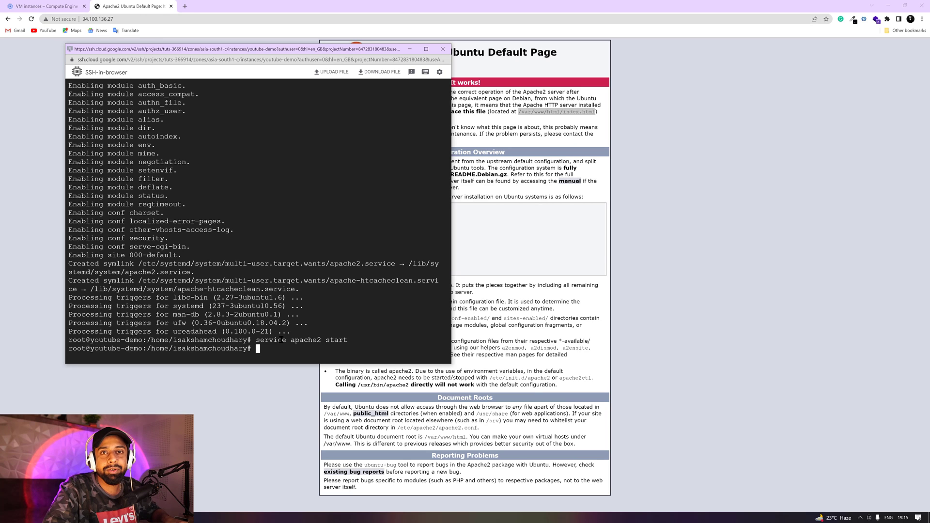
Step: Begin a cd command at the root prompt after starting Apache2
text(cd)
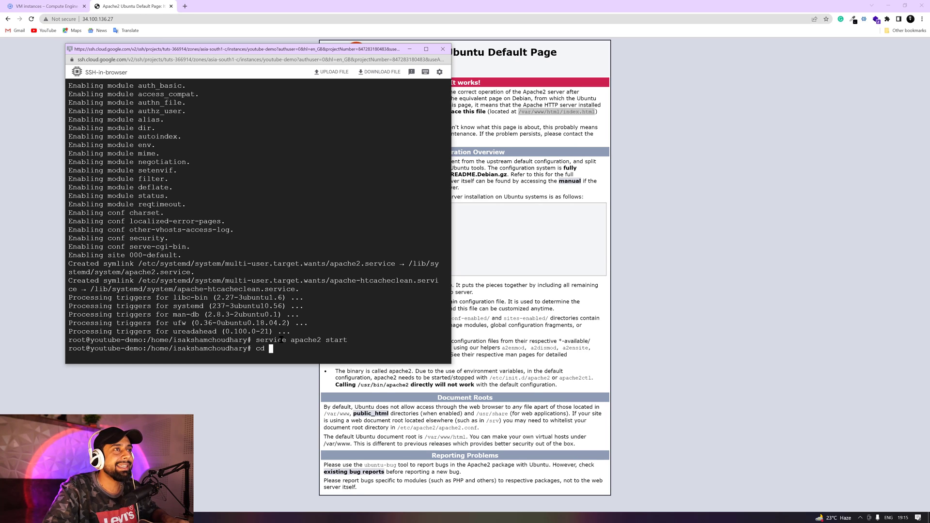
Step: Move through /var and www into /var/www/html, listing to find index.html
text(/var)
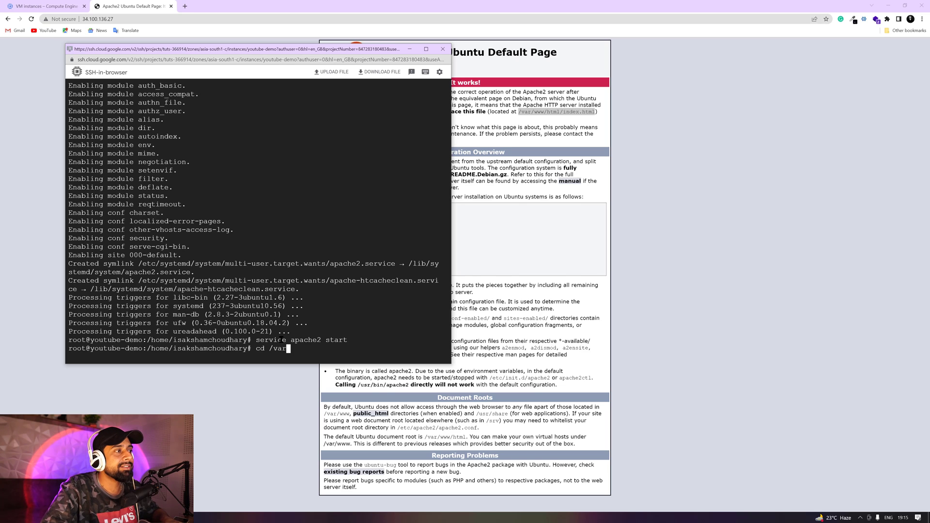
text(/)
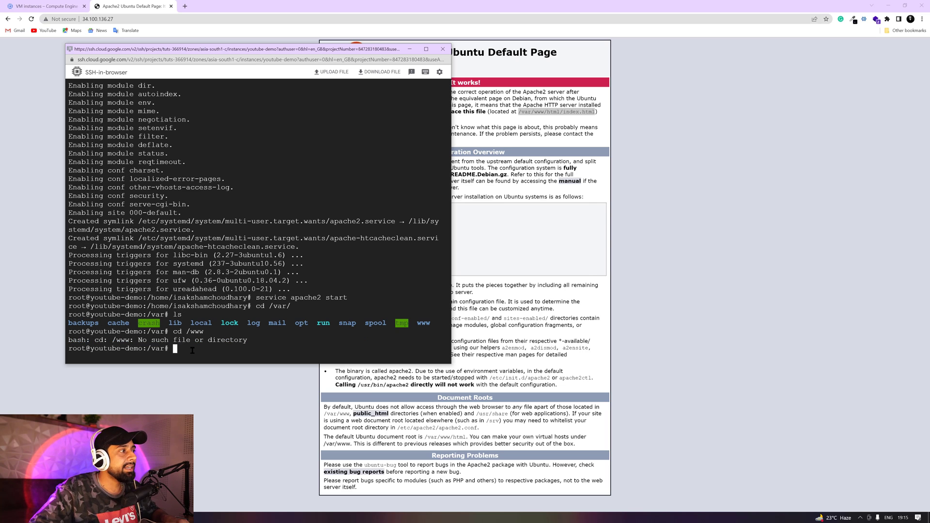
text(cd www)
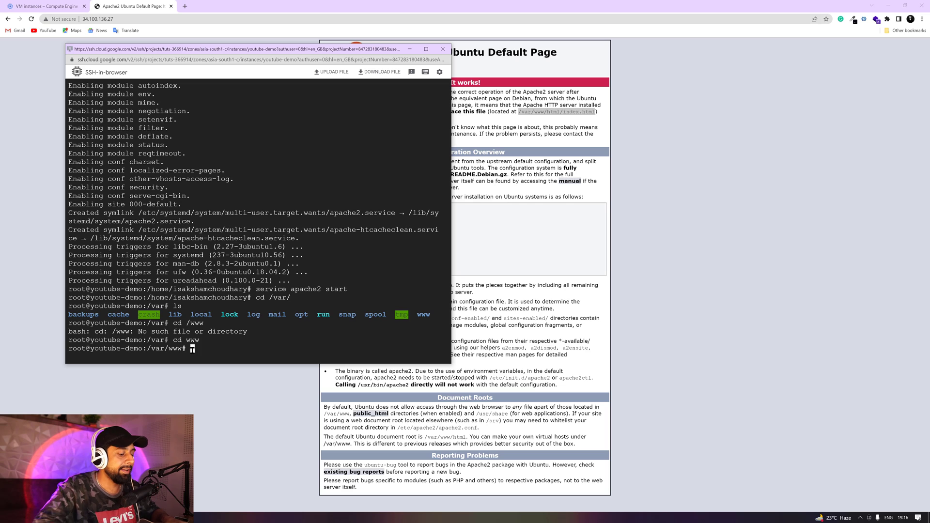
text(ls)
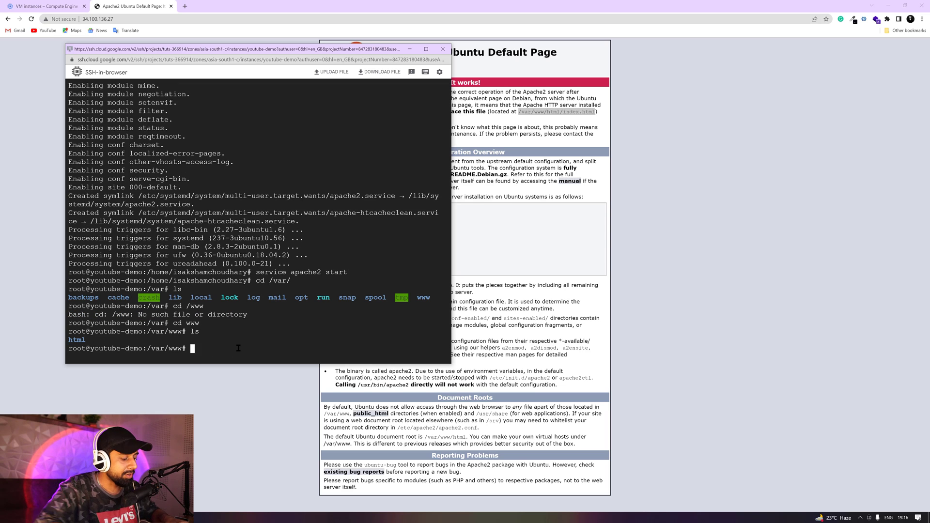
text(cd html)
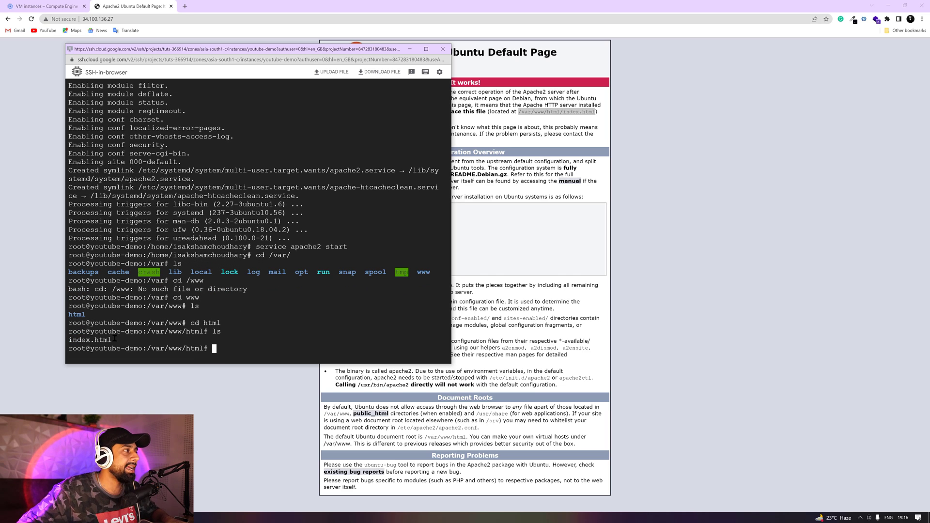
double_click(89, 340)
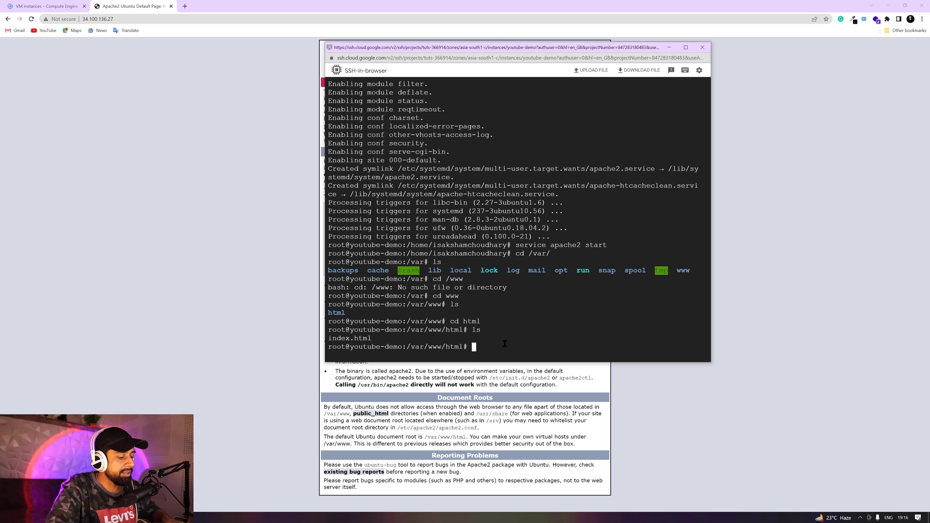
Step: Compose echo "Batman is online on gowtham city | IP ADDRESS : $(ifconfig)"
text(echo)
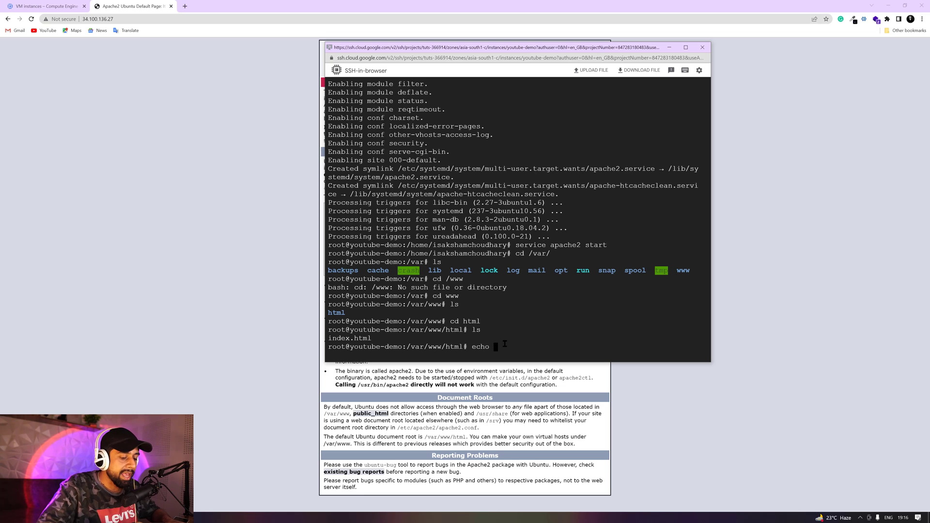
text(")
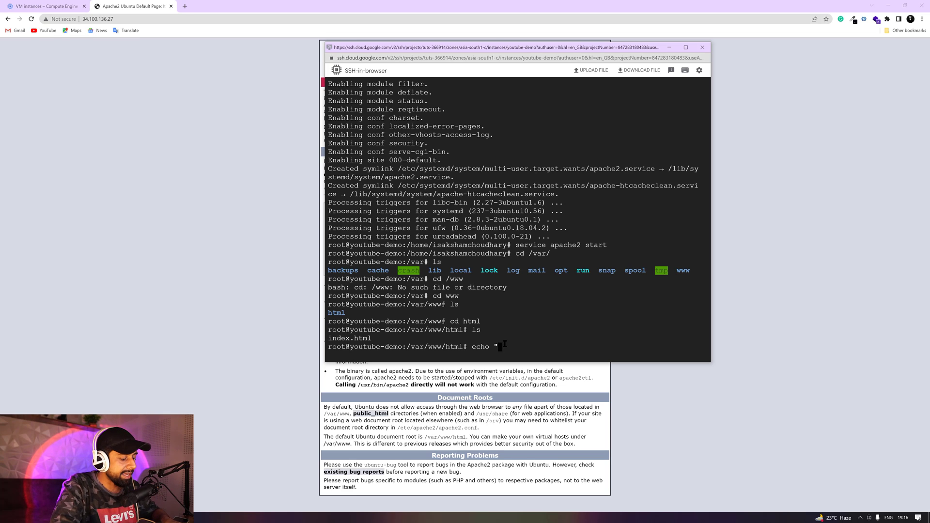
text(Batman is online on gowtham c)
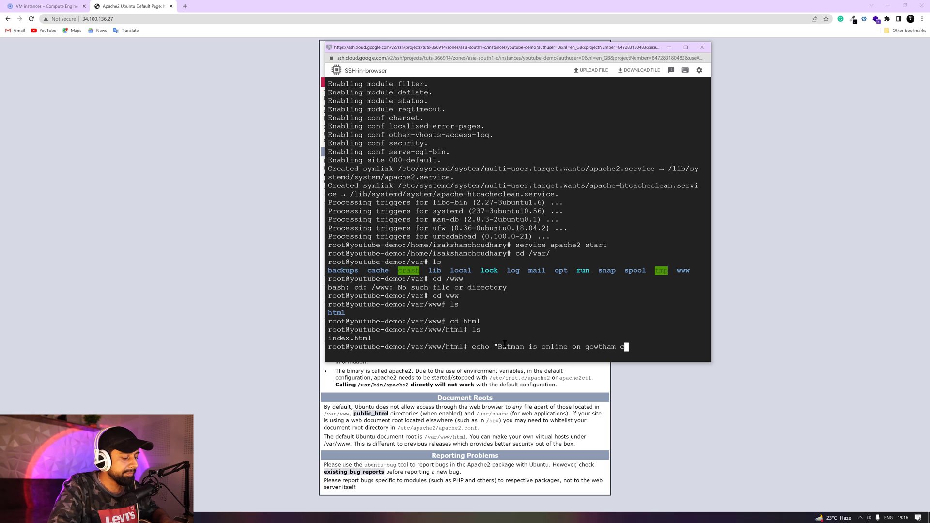
text(ity |)
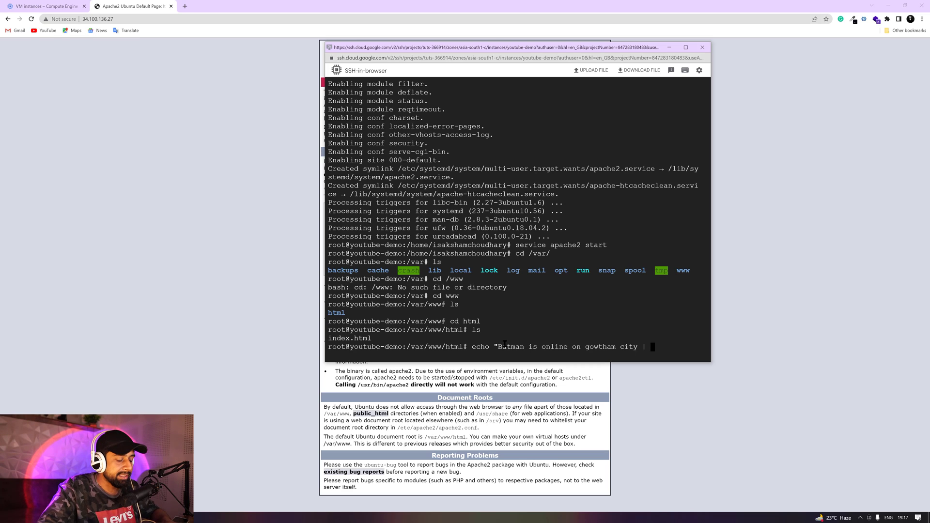
text(IP ADDRESS : $)
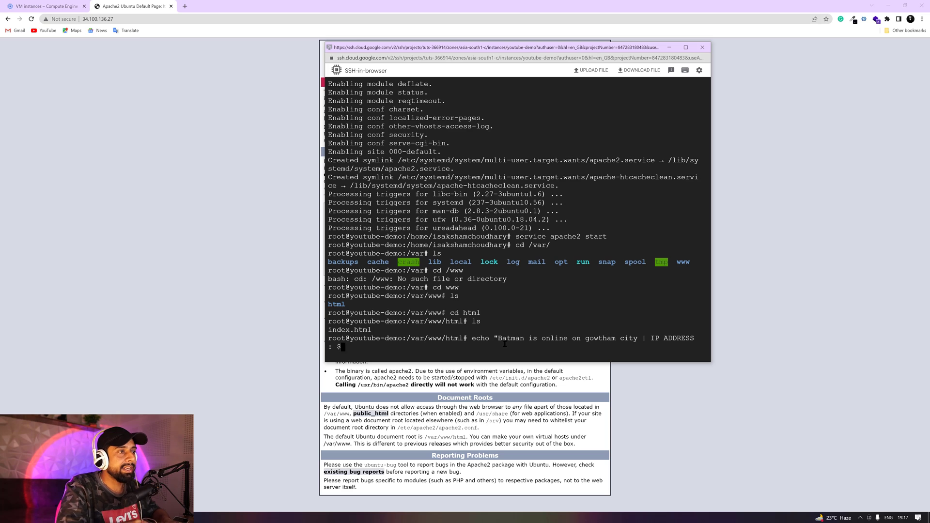
text(()
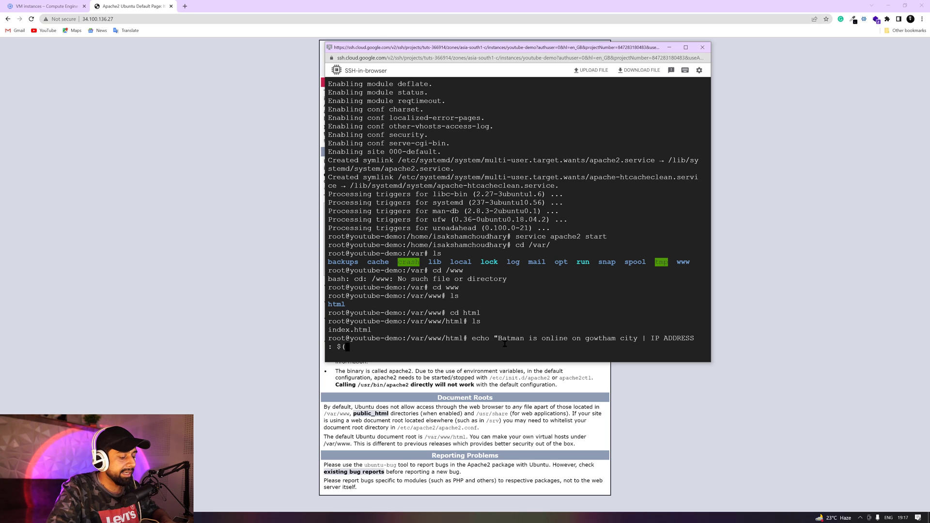
text(ifconfig)
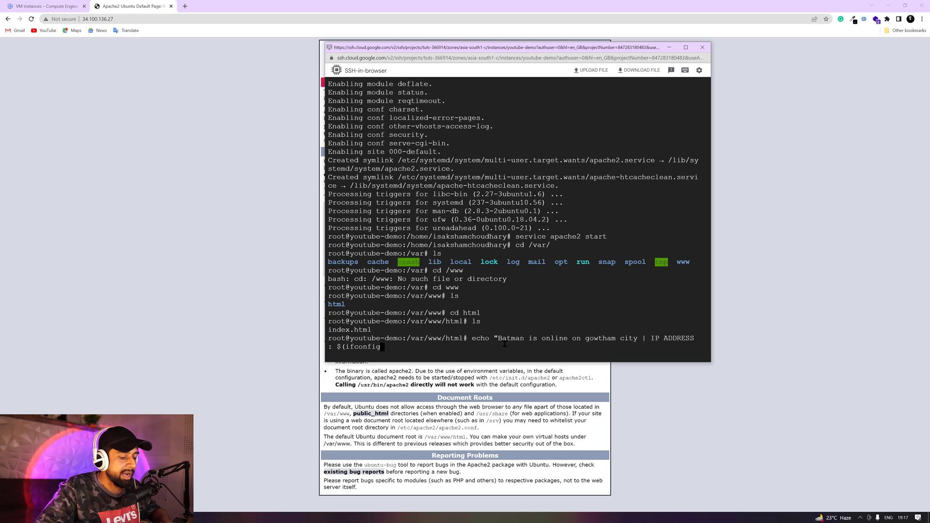
text())
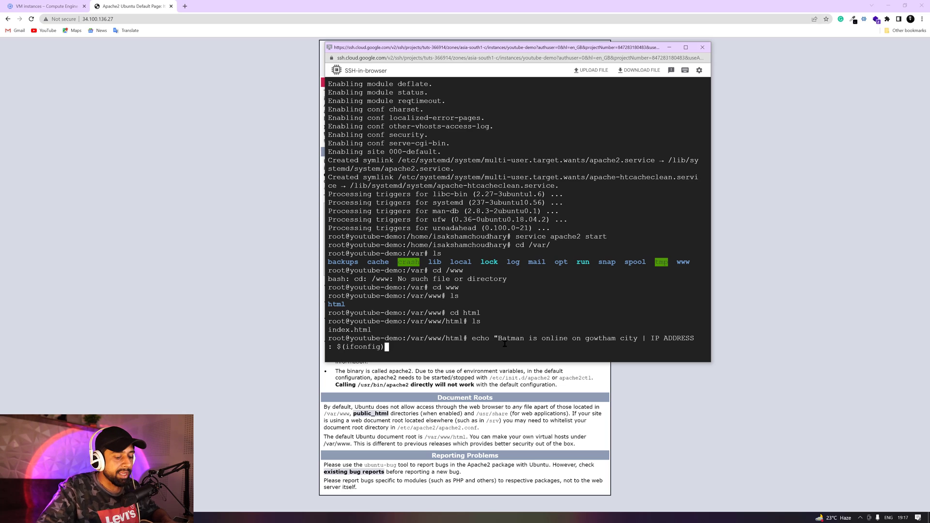
text(" >)
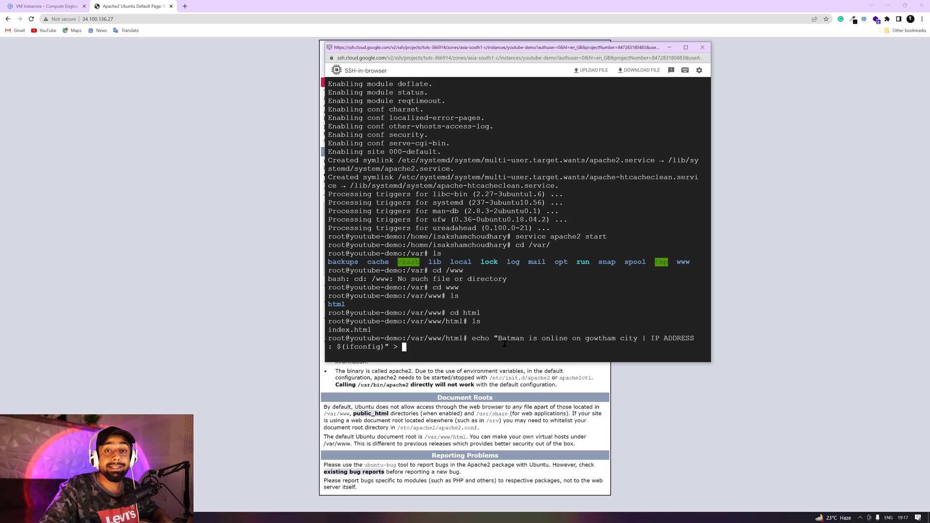
Step: Redirect the echo output into /var/www/html/index.html, replacing the default page
text(/var)
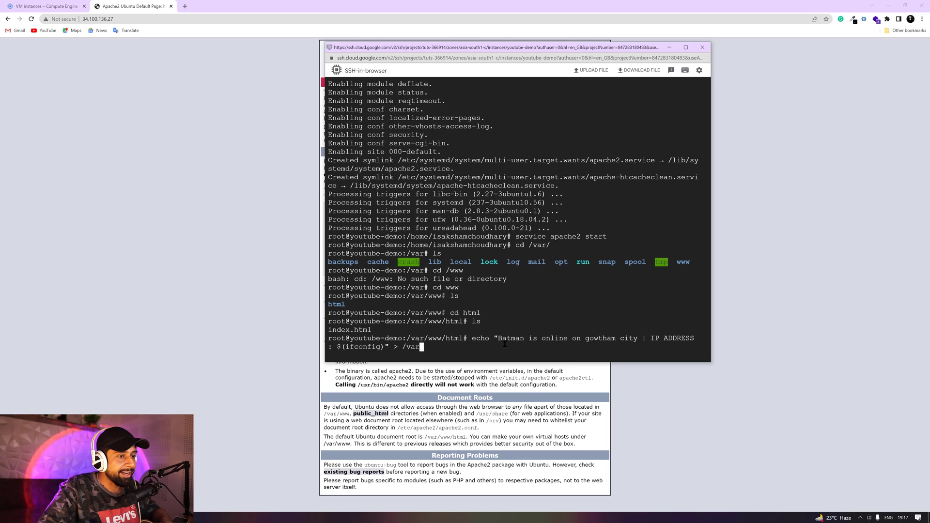
text(www)
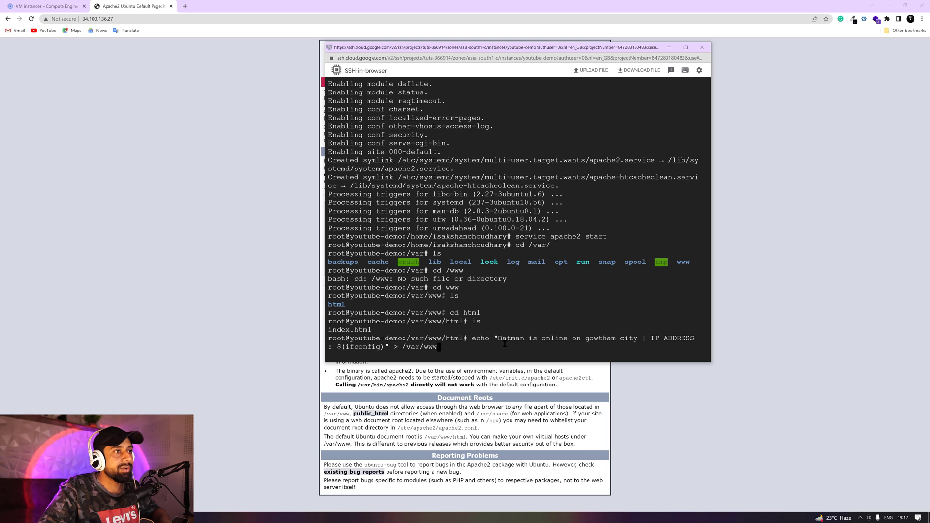
text(/)
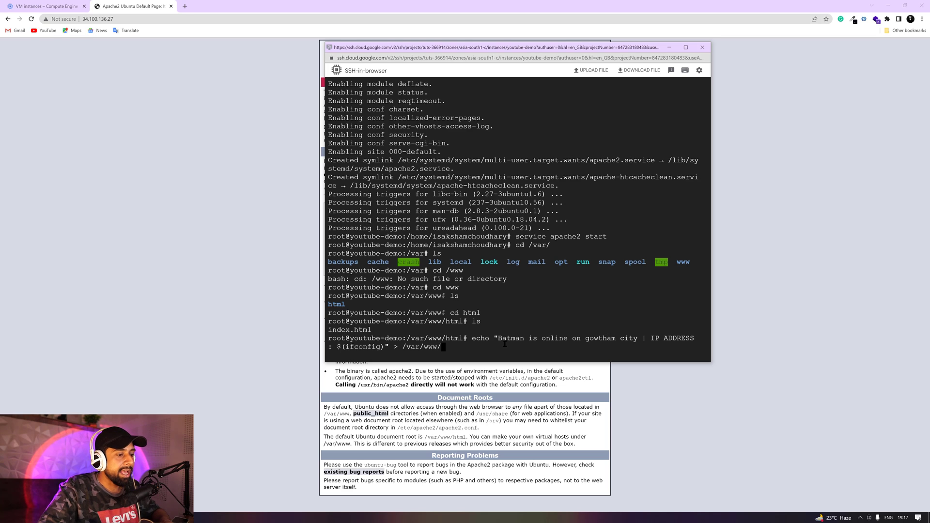
text(html/)
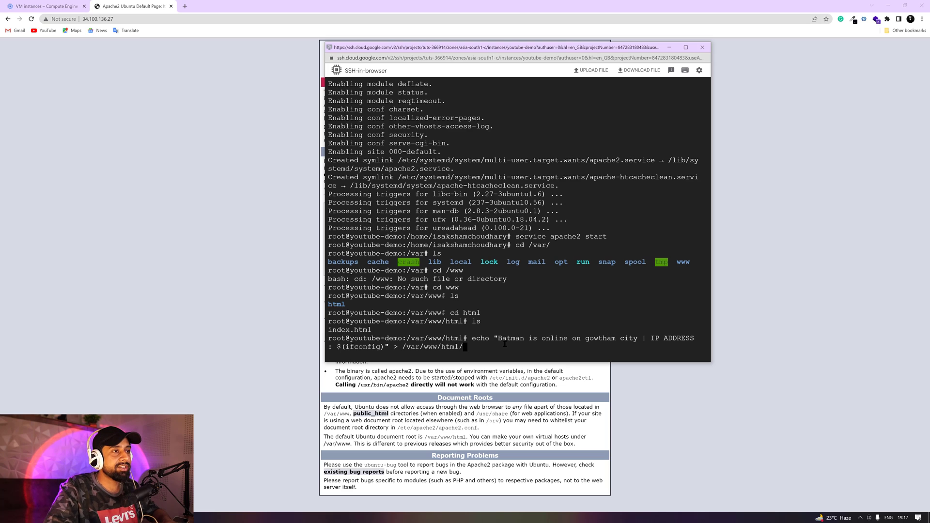
text(inde)
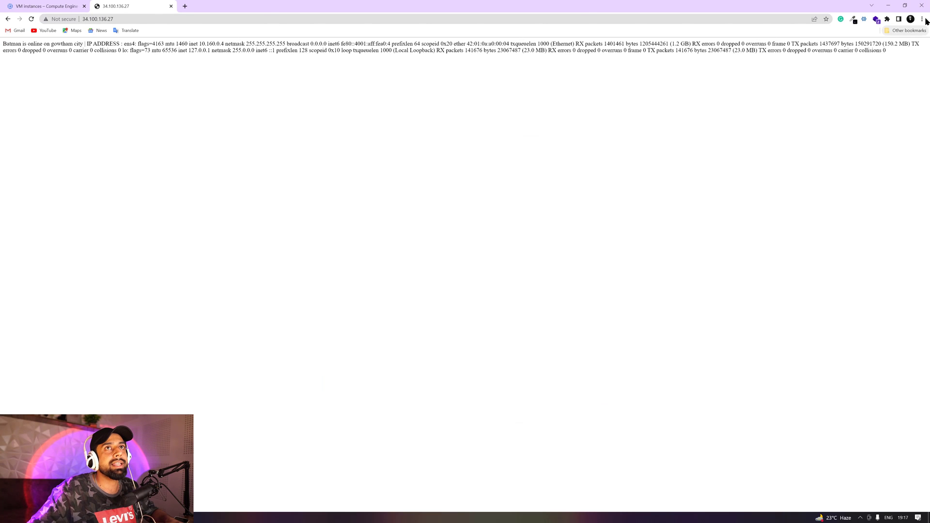
Step: Zoom the page at 34.100.136.27 to 175% and highlight the 'Batman is online on gowtham city' message
click(921, 19)
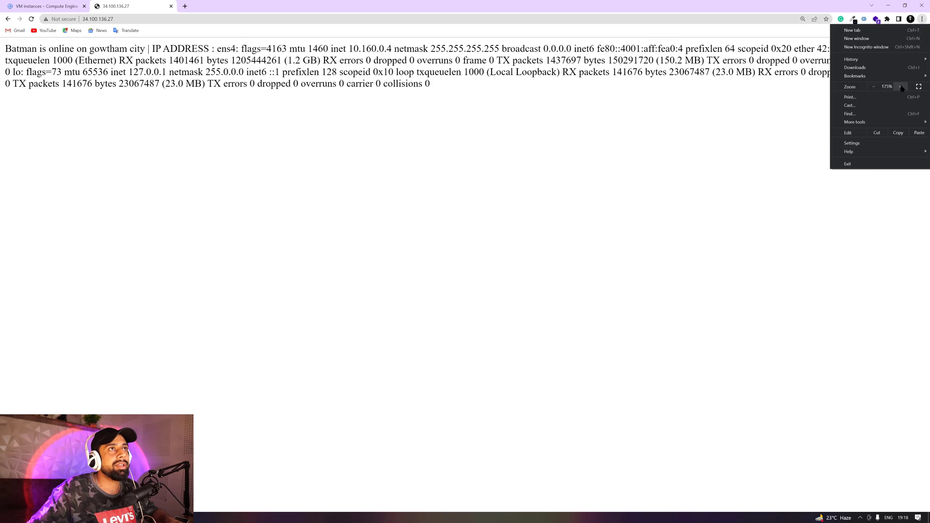
click(901, 86)
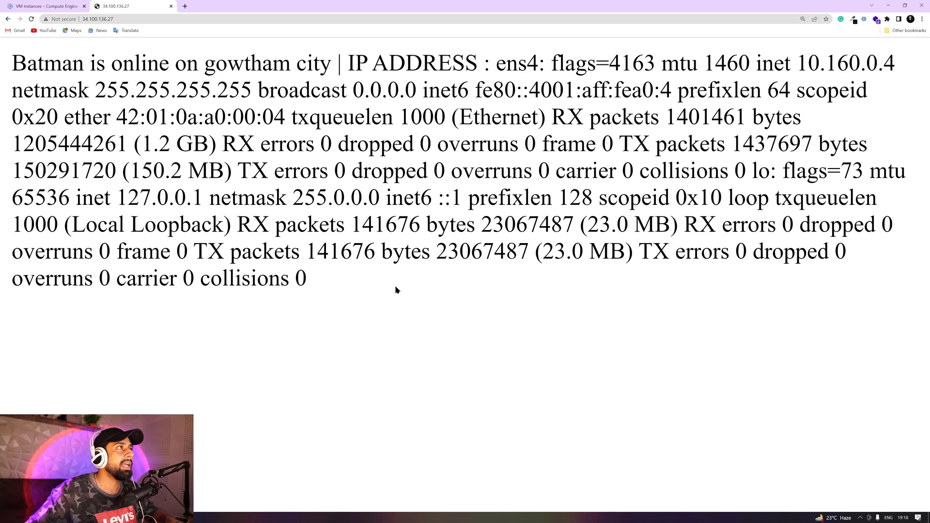
double_click(18, 63)
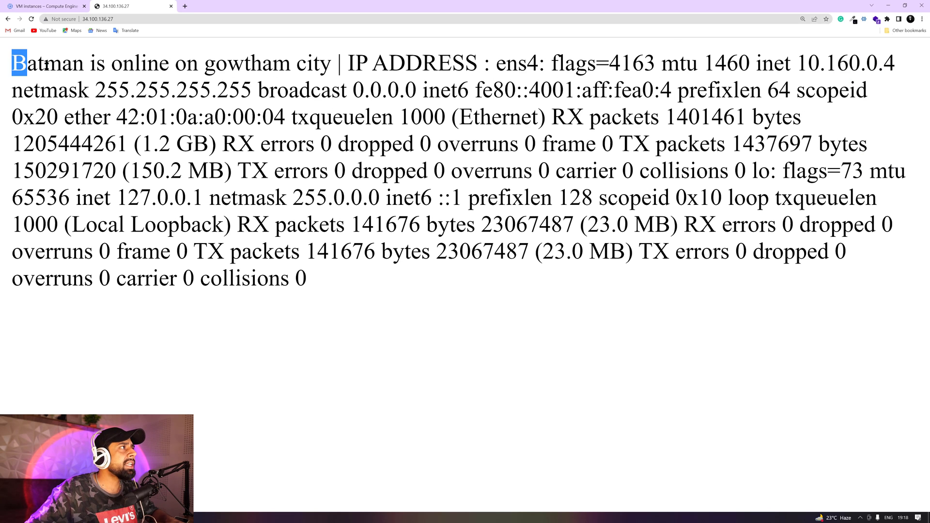
drag(20, 63, 330, 63)
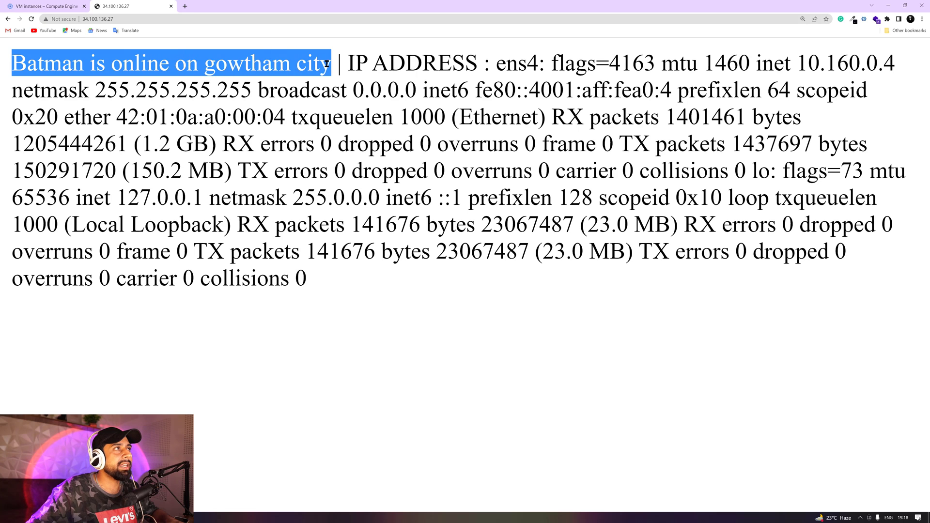
double_click(412, 63)
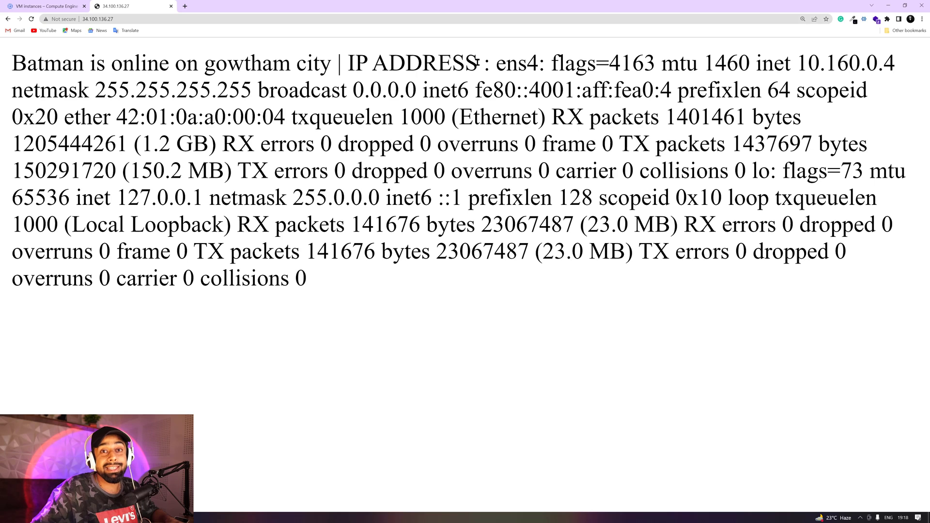
drag(356, 63, 450, 63)
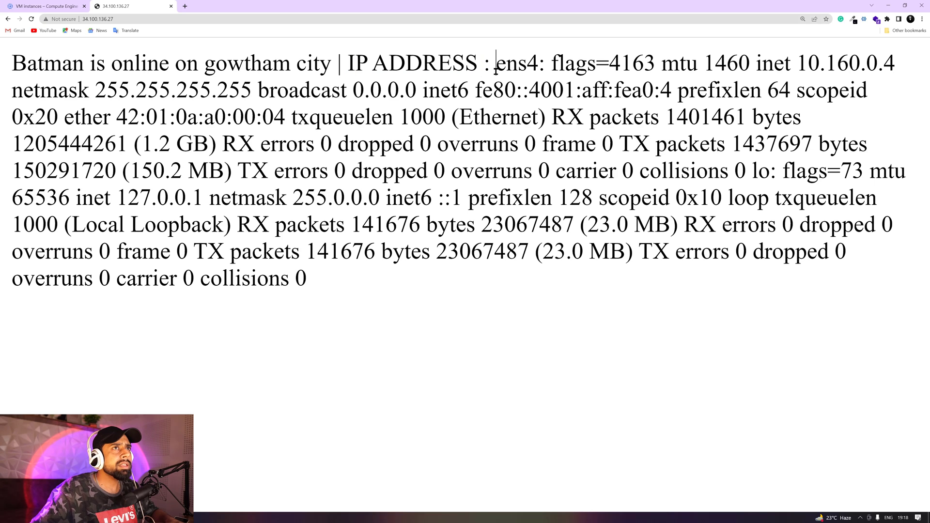
Step: Point out the internal IP 10.160.0.4, netmask 255.255.255.255 and the full ifconfig output, then clear the highlight
double_click(845, 64)
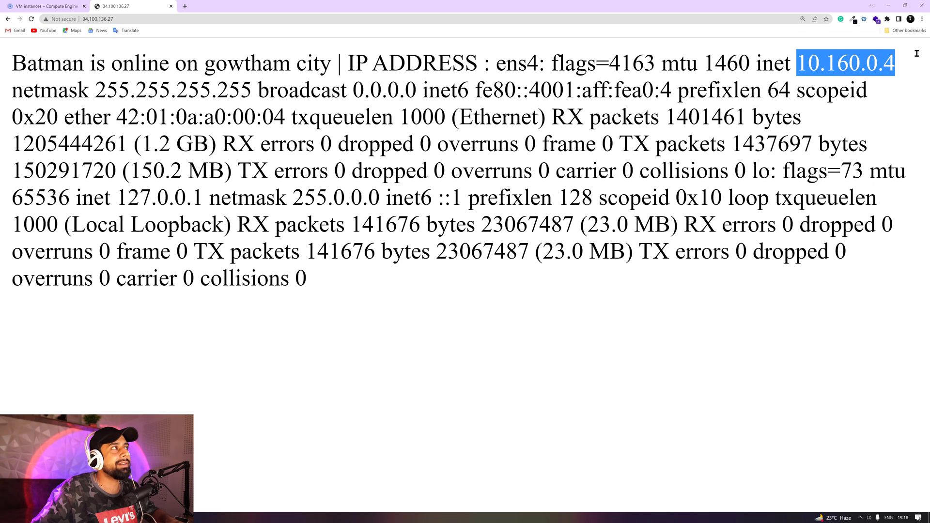
double_click(173, 90)
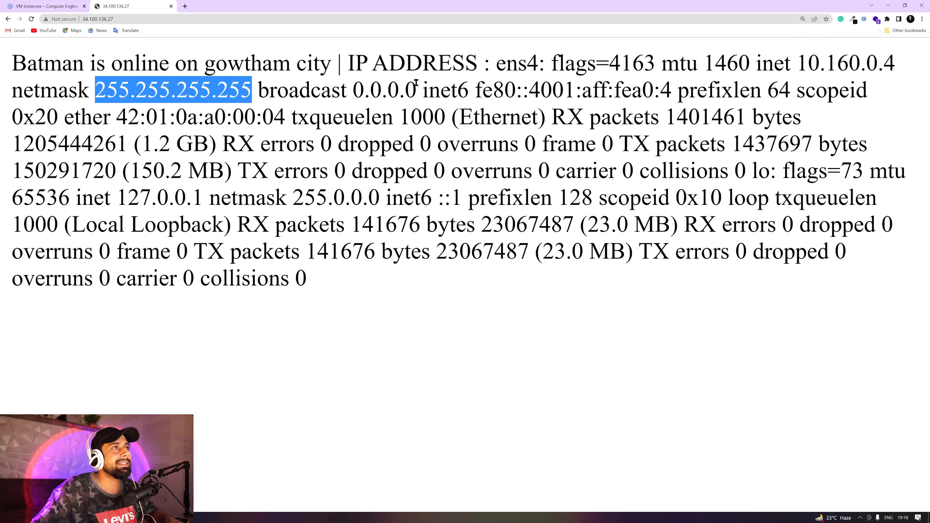
drag(598, 117, 306, 279)
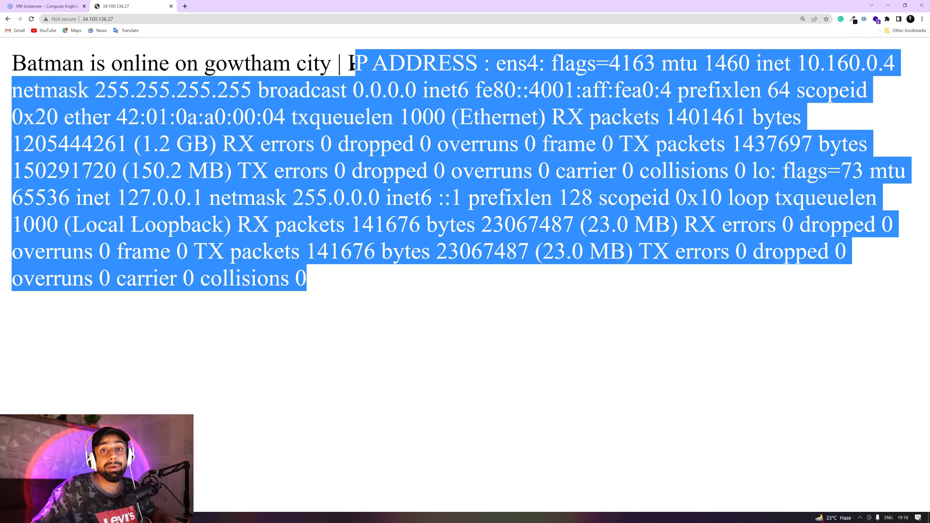
mouse_move(395, 272)
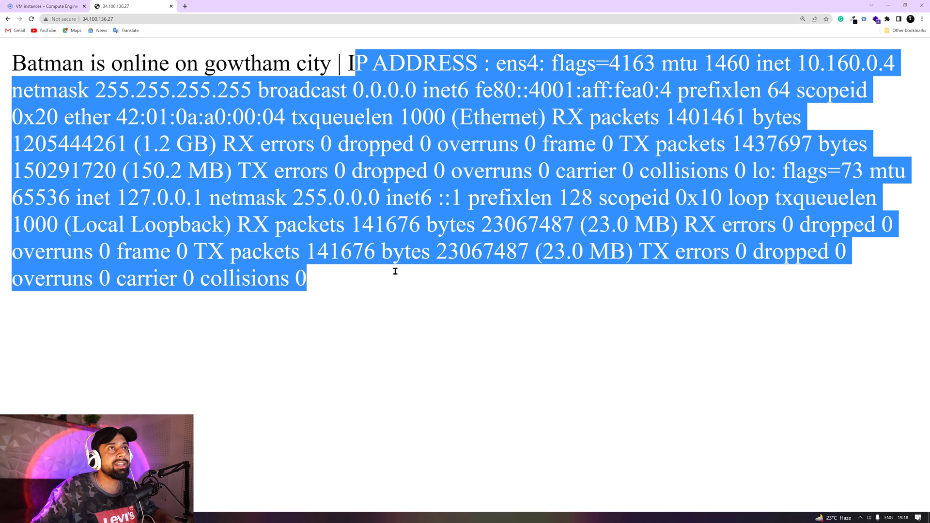
click(398, 300)
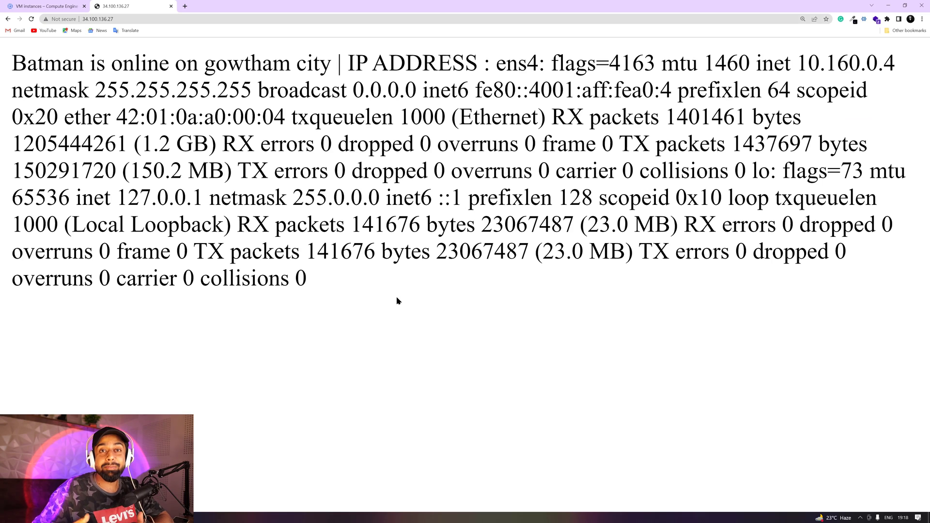